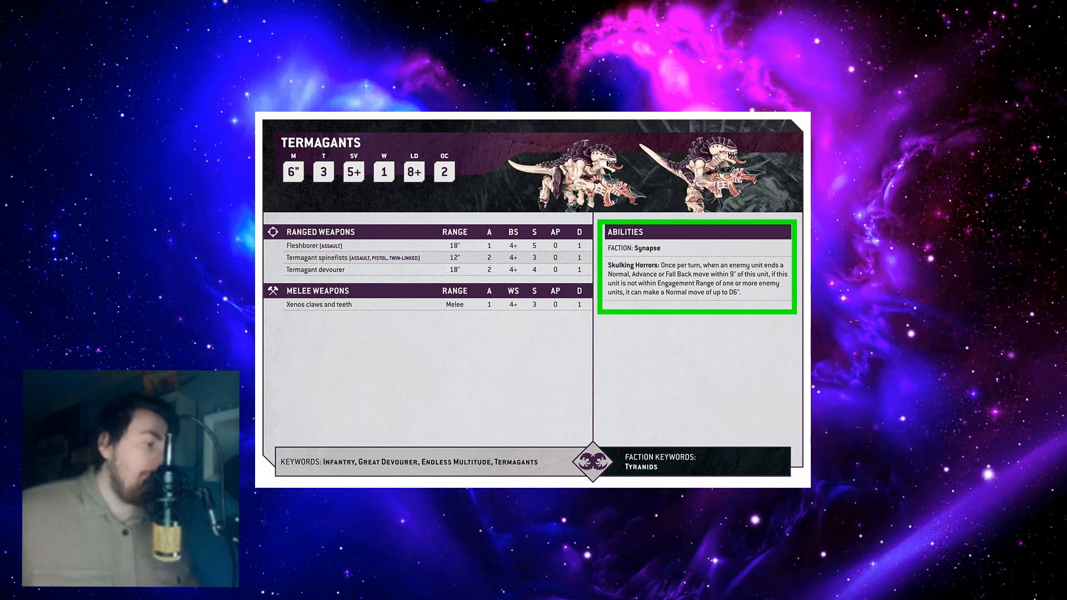
{"action": "left_click", "coordinate": [408, 462]}
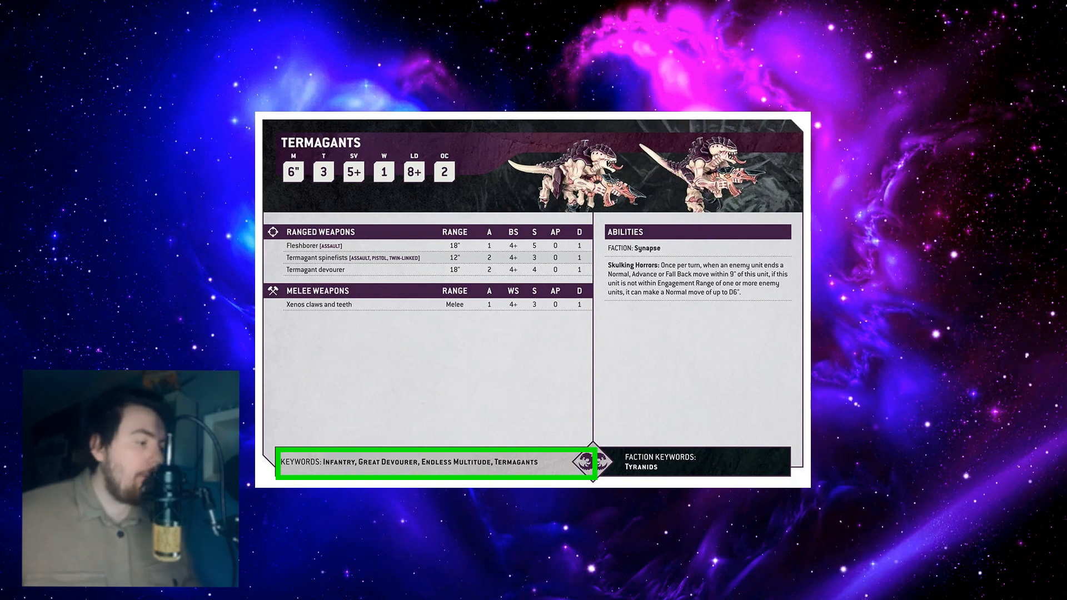